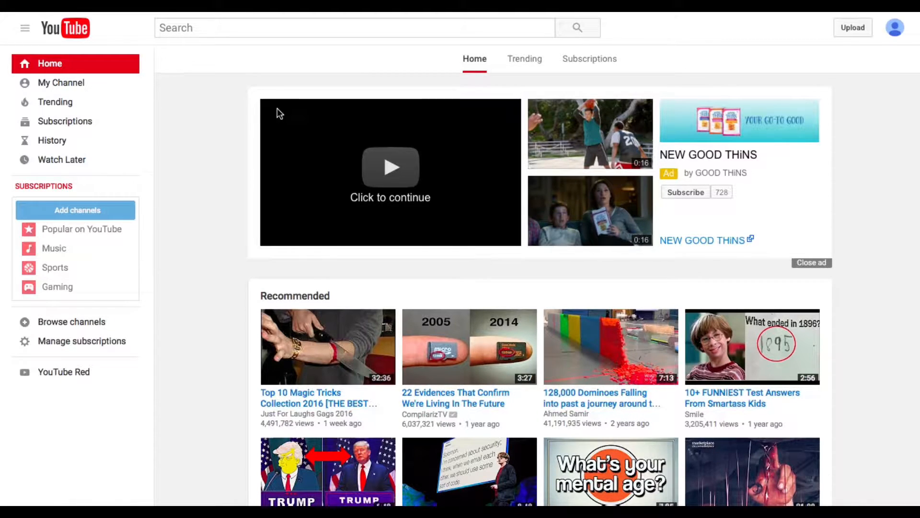
- Search YouTube for "ted talk" and open Daniel Levitin's talk on staying calm under stress
left_click(355, 28)
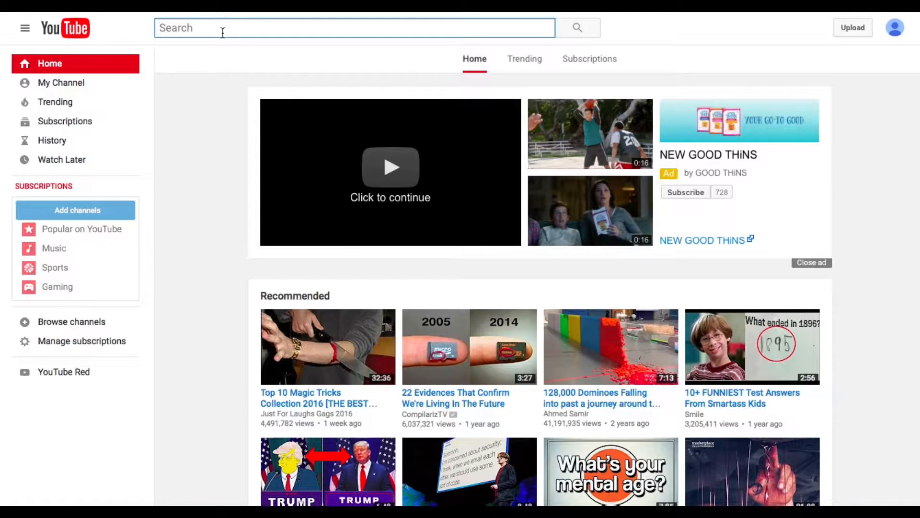
type("ted talk")
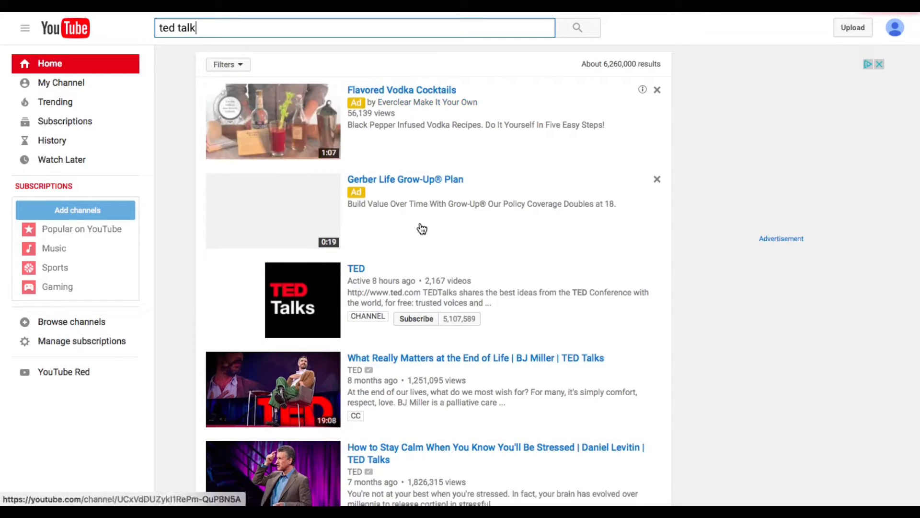
scroll("down", 3)
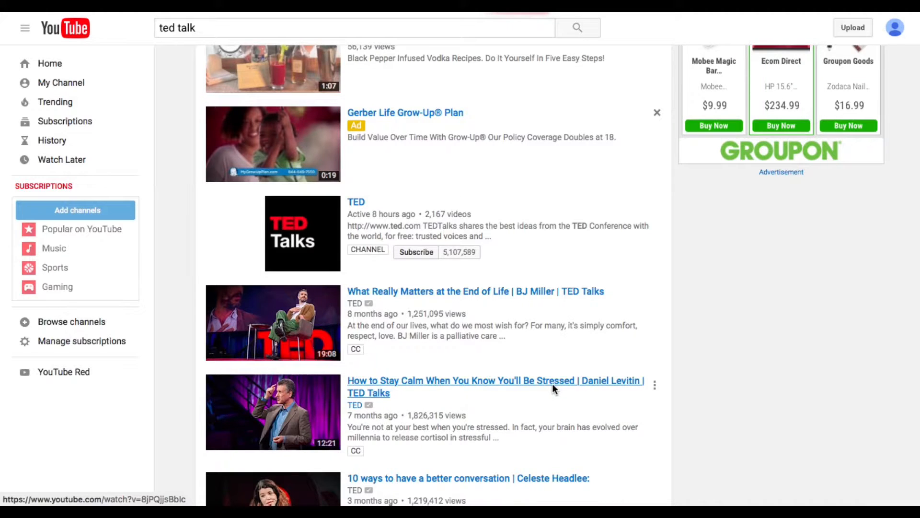
left_click(494, 380)
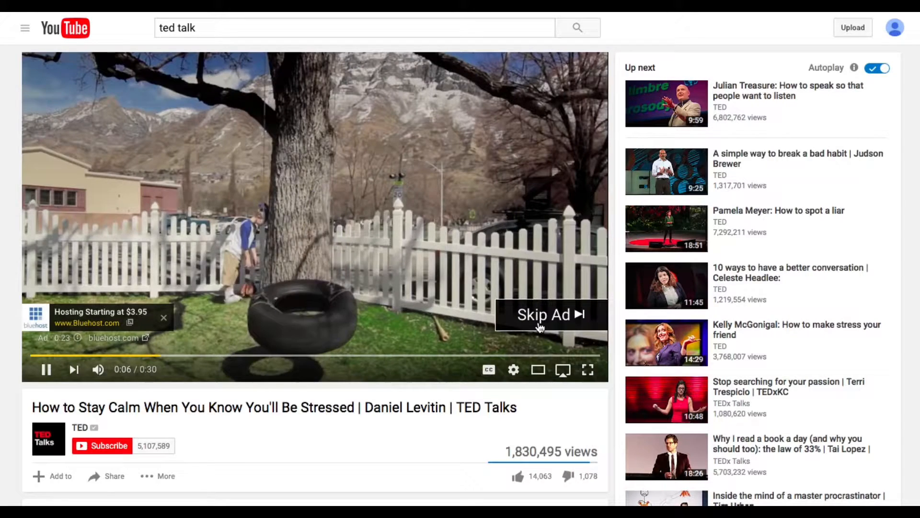
- Skip the pre-roll ad so the Levitin talk plays, and open the player's settings menu
left_click(543, 314)
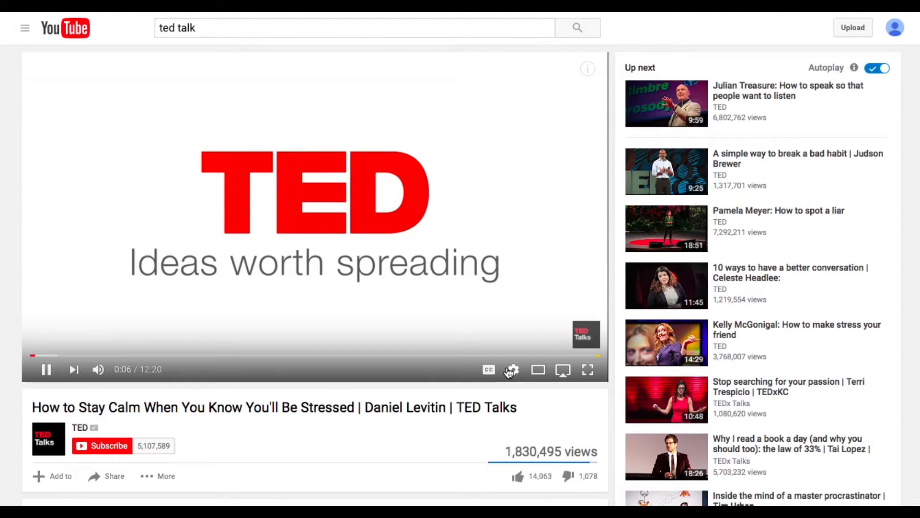
mouse_move(513, 370)
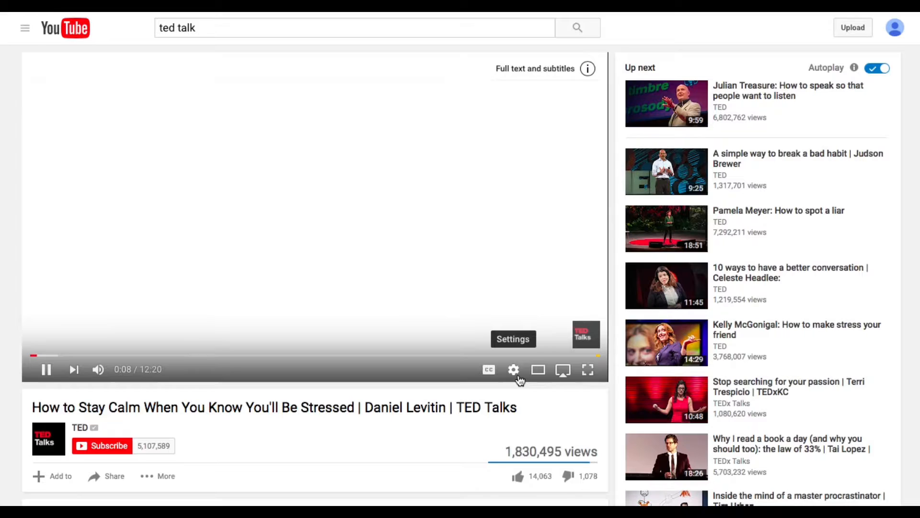
left_click(513, 369)
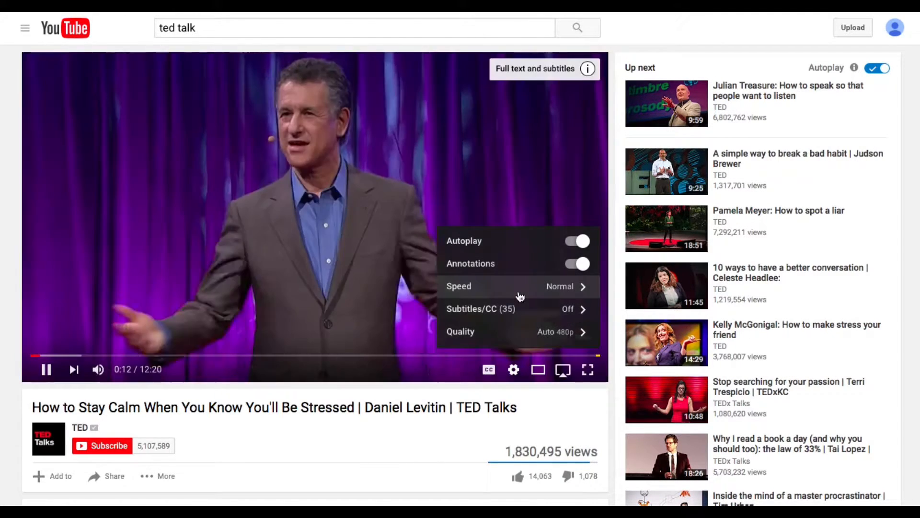
- Set the talk's playback speed to 1.5 from the Speed options
left_click(460, 286)
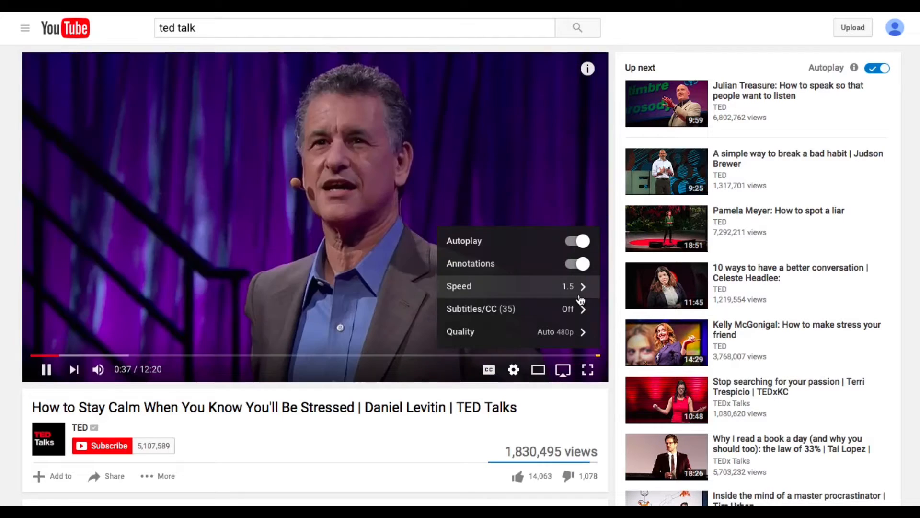
- Set playback speed to 2, then change it to 0.25
left_click(459, 285)
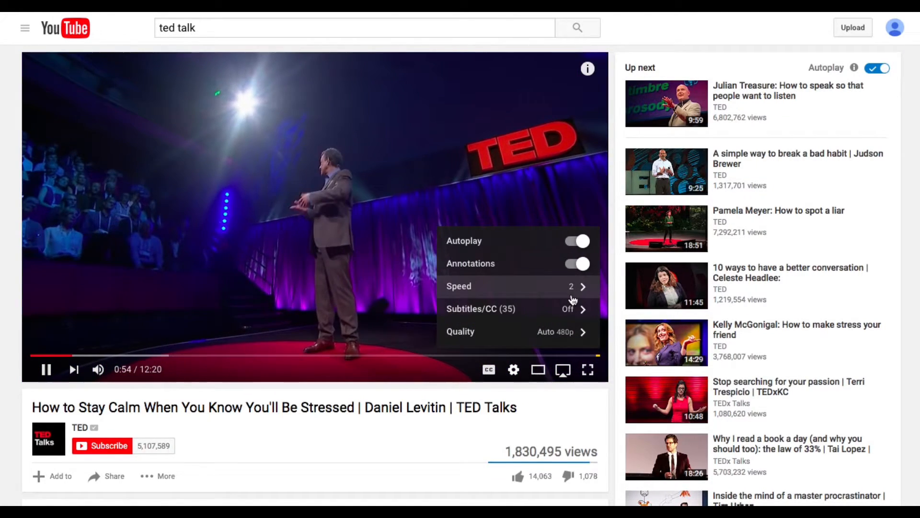
left_click(459, 286)
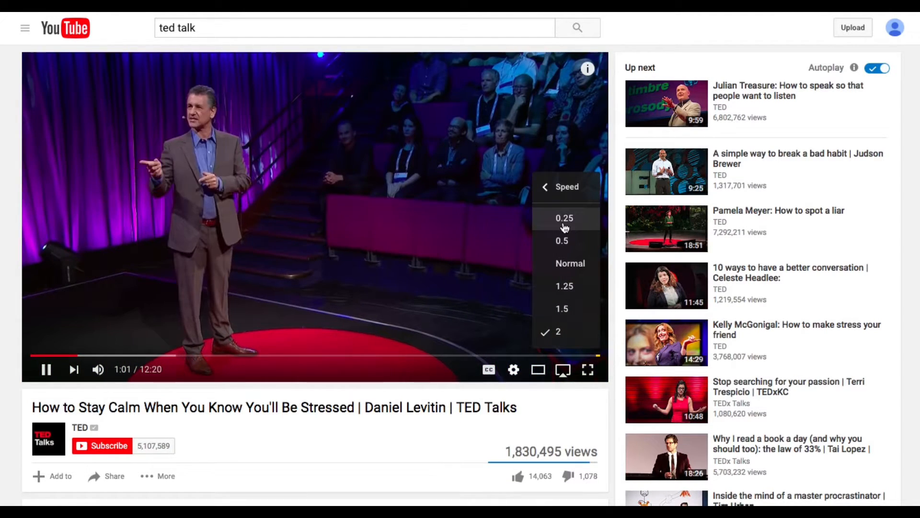
left_click(564, 217)
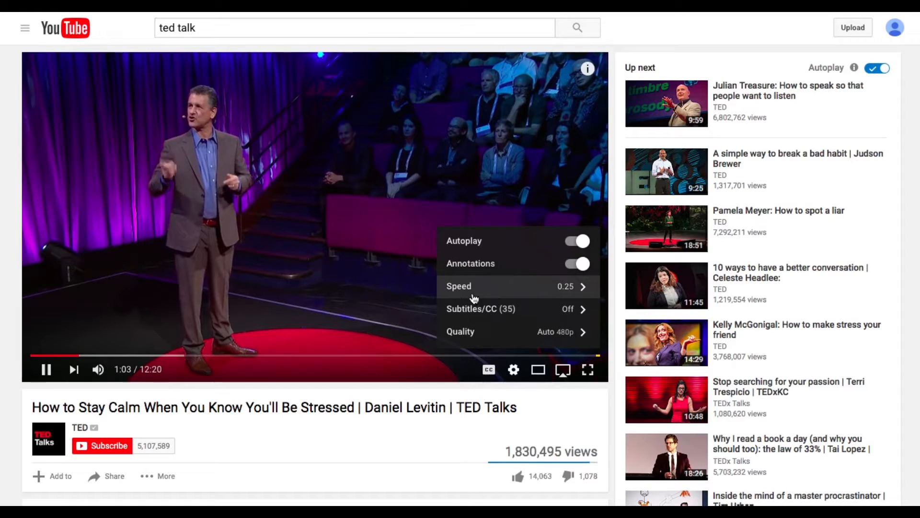
mouse_move(229, 369)
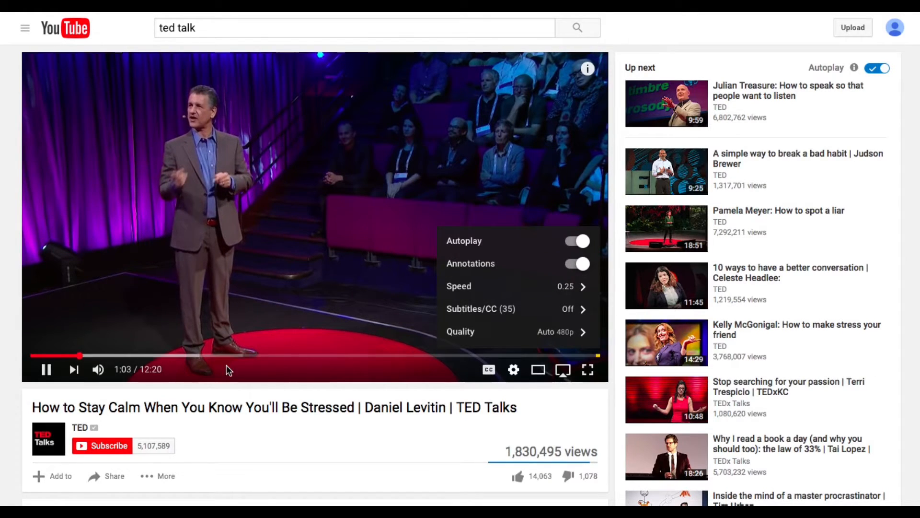